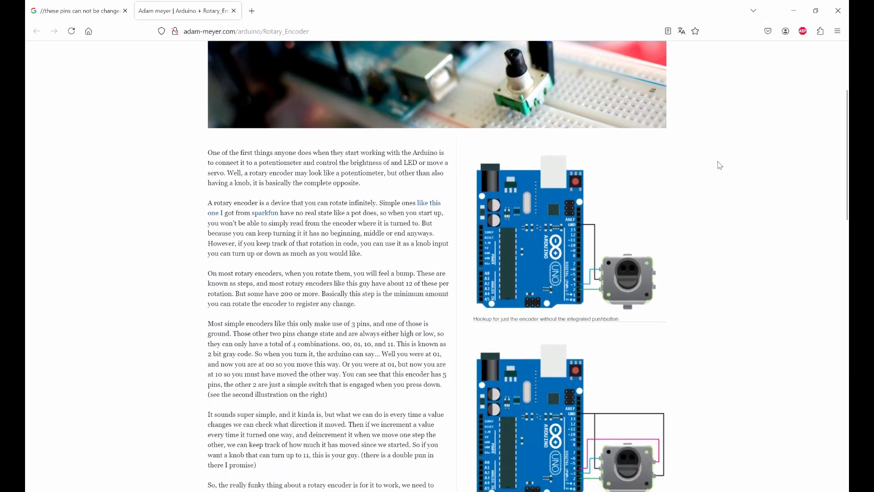
Scroll the Adam Meyer article down to the 'Without pushbutton' example code
{"action": "scroll", "scroll_direction": "down", "scroll_amount": 3}
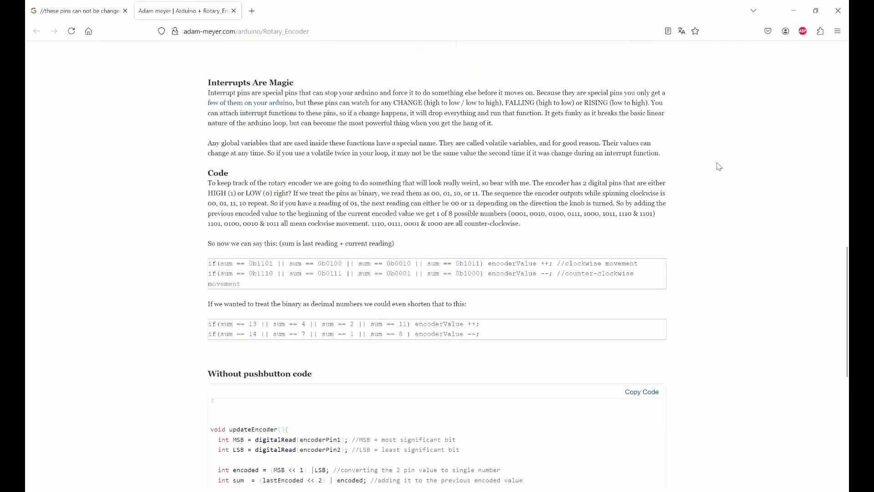
{"action": "scroll", "scroll_direction": "down", "scroll_amount": 3}
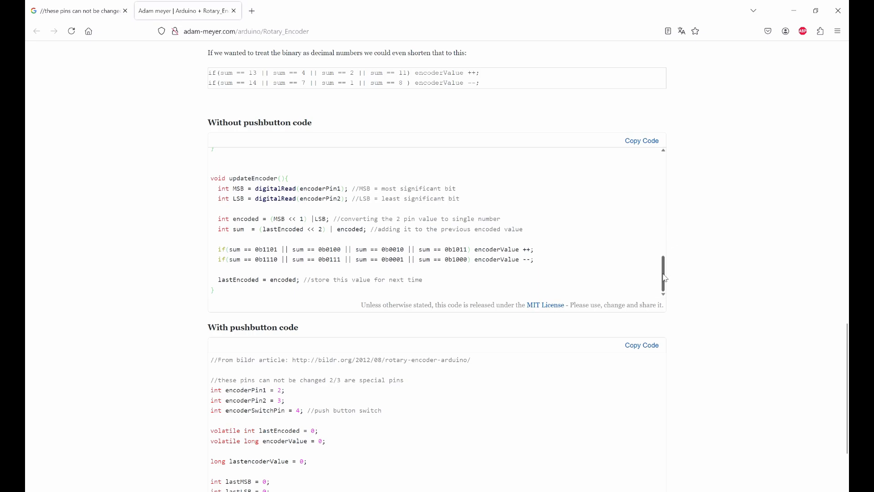
{"action": "scroll", "scroll_direction": "down", "scroll_amount": 3}
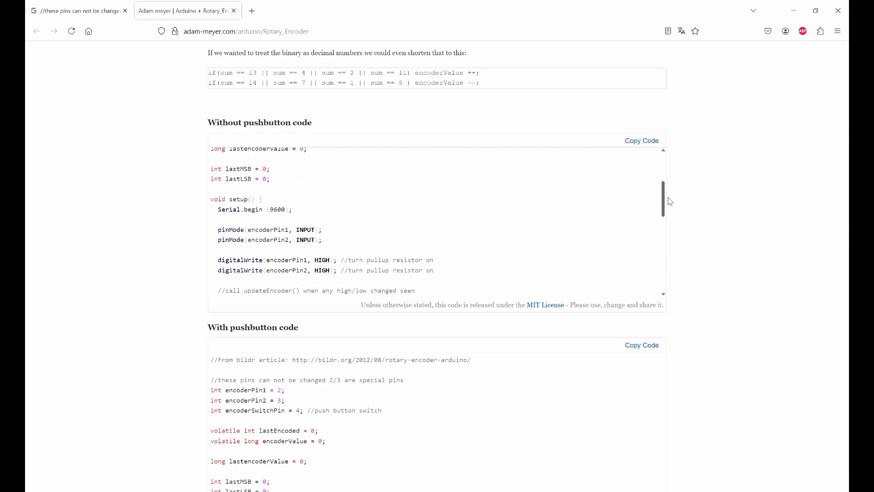
{"action": "scroll", "scroll_direction": "down", "scroll_amount": 3}
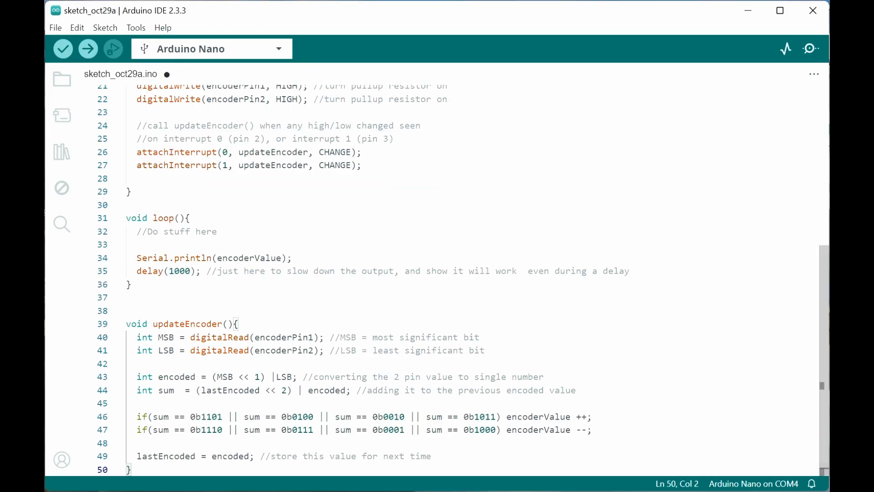
{"action": "left_click", "coordinate": [179, 270]}
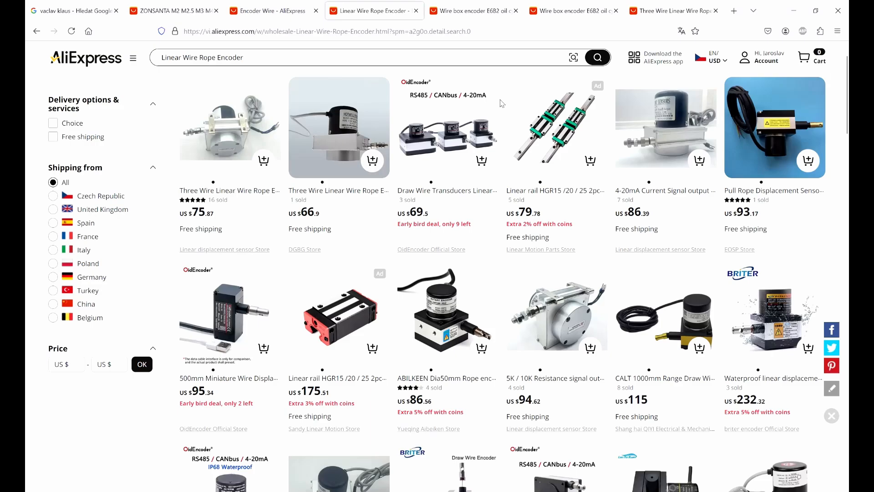
Select the MPS-S-2000mm version of the three-wire linear wire rope encoder
{"action": "scroll", "scroll_direction": "down", "scroll_amount": 3}
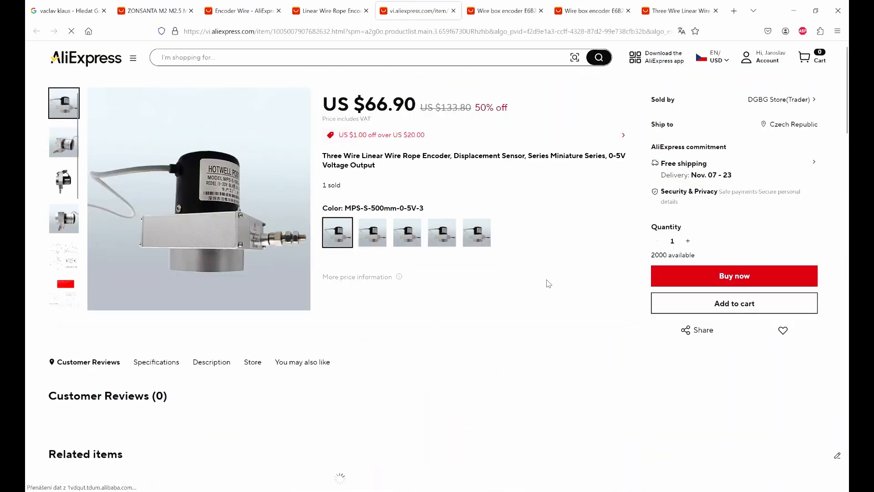
{"action": "left_click", "coordinate": [406, 233]}
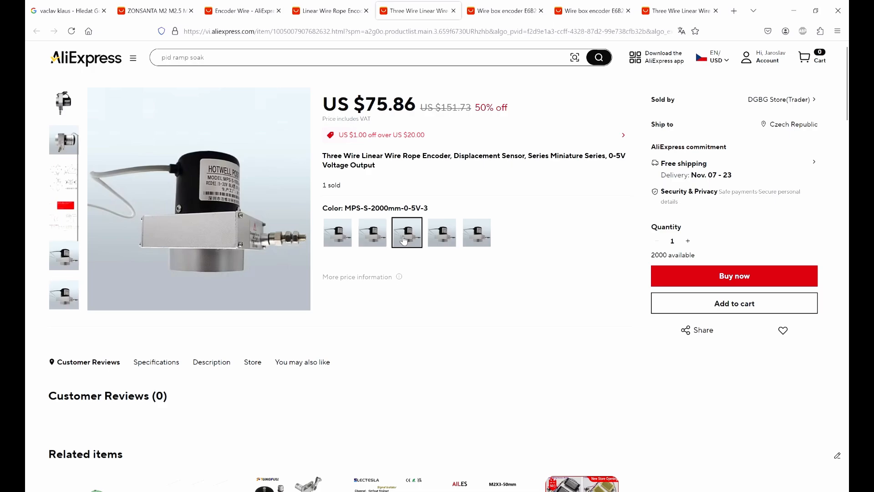
{"action": "left_click", "coordinate": [476, 233]}
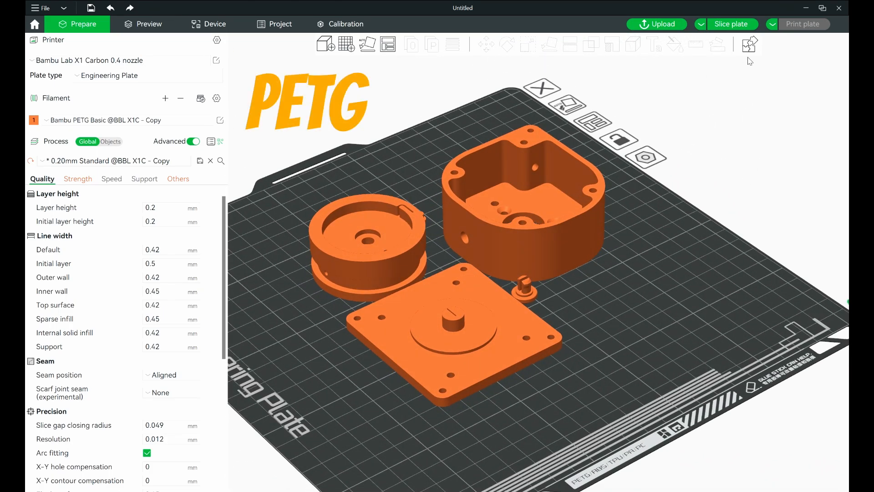
Operate the Bambu Studio top toolbar while preparing the PETG encoder print
{"action": "left_click", "coordinate": [731, 24]}
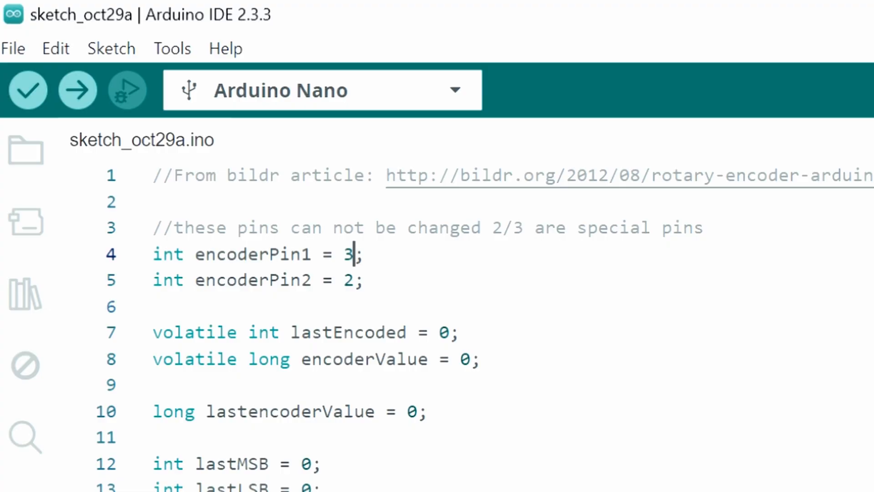
Type 2 in place of 3 in 'int encoderPin1 = 3;'
{"action": "type", "text": "2"}
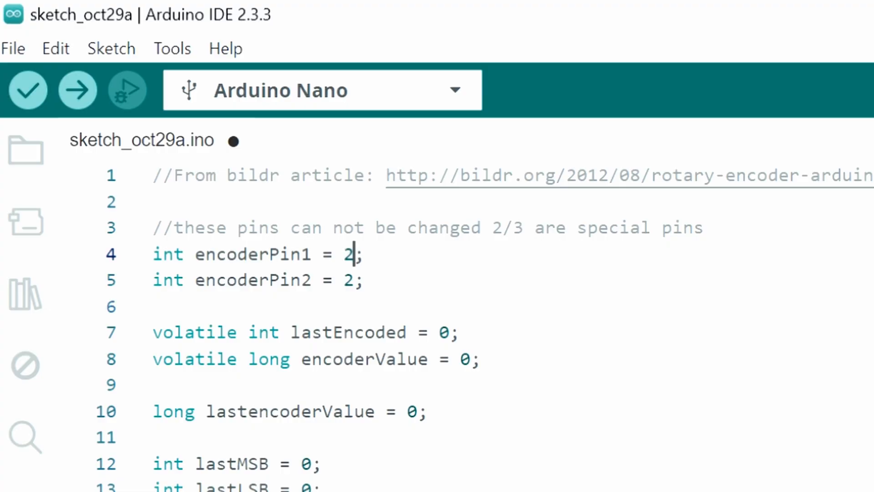